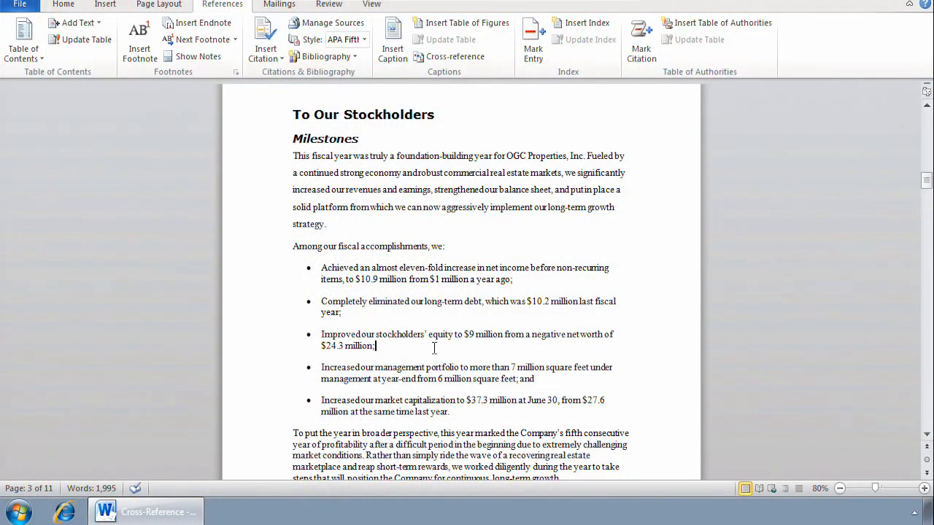
Add a bullet after the $24.3 million item: "We're pleased to announce the launch of our Internet portal, the".
key(Return)
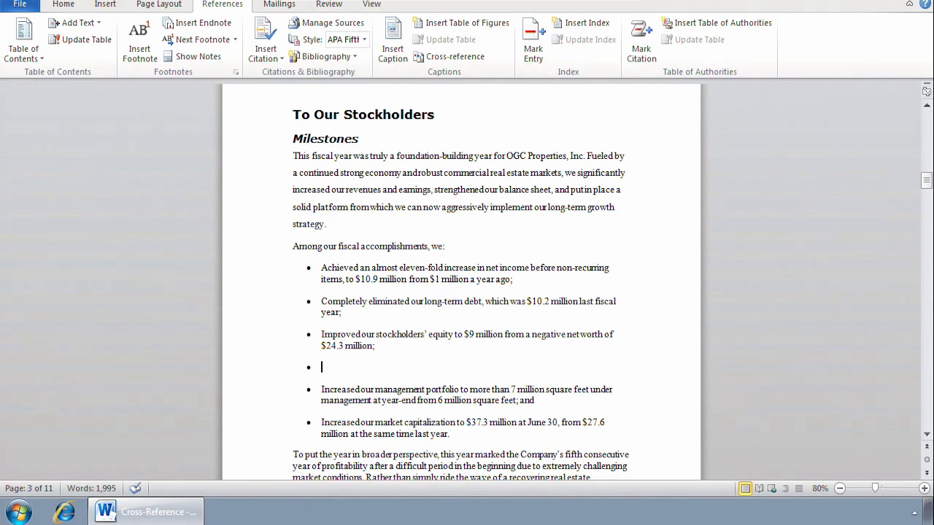
text(We're p)
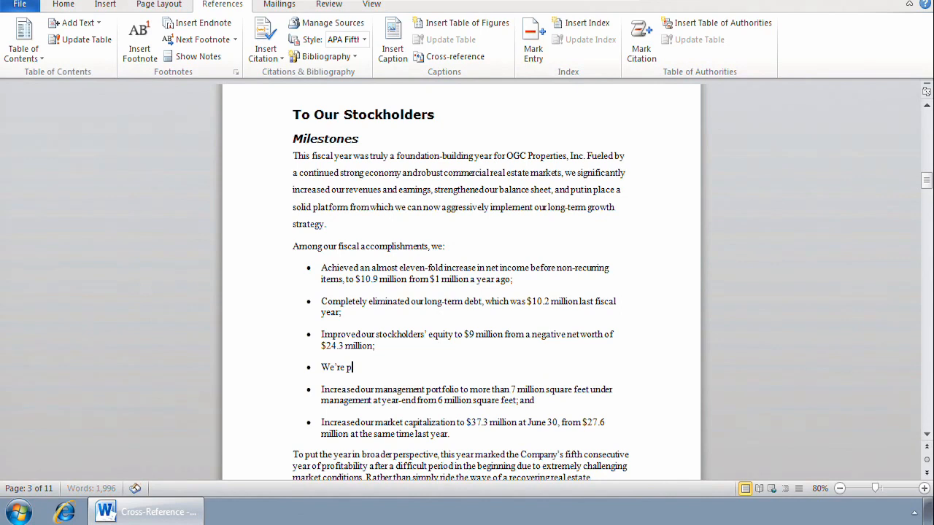
text(leased to)
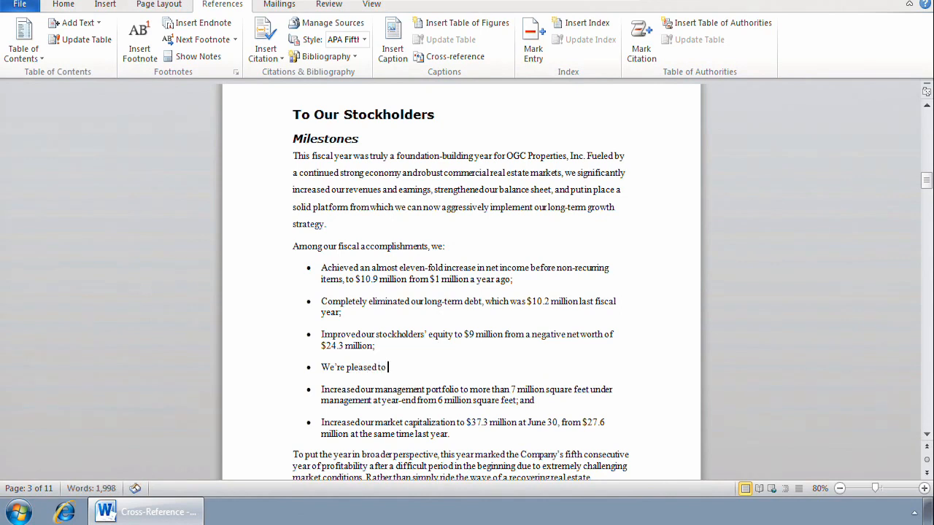
text(announce the)
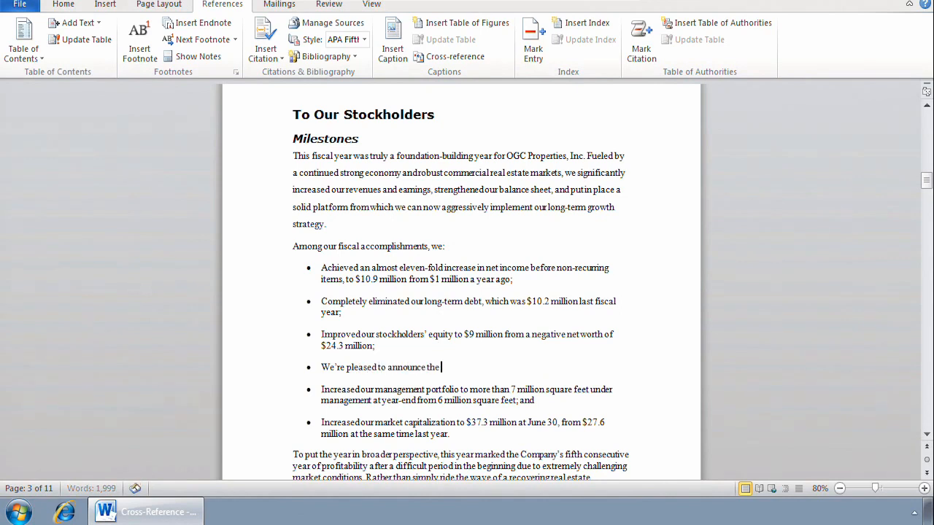
text(launch of)
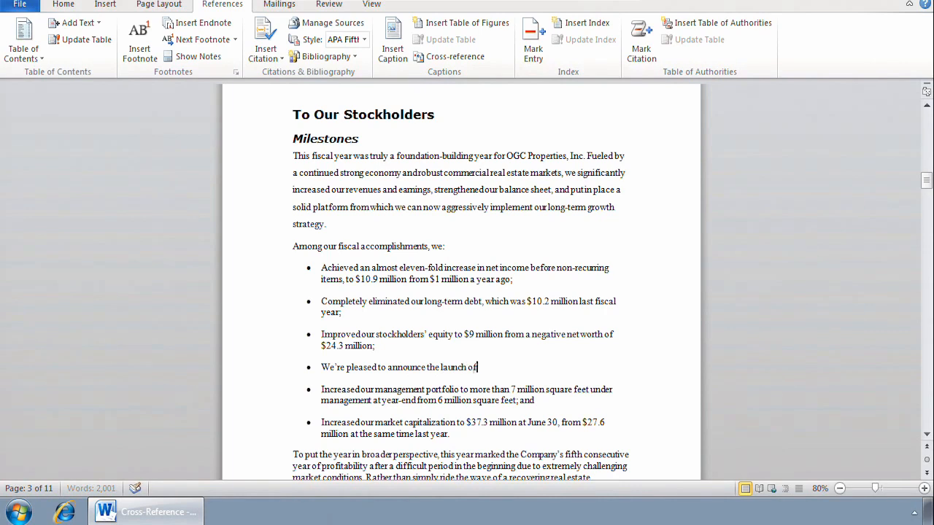
text(our Inter)
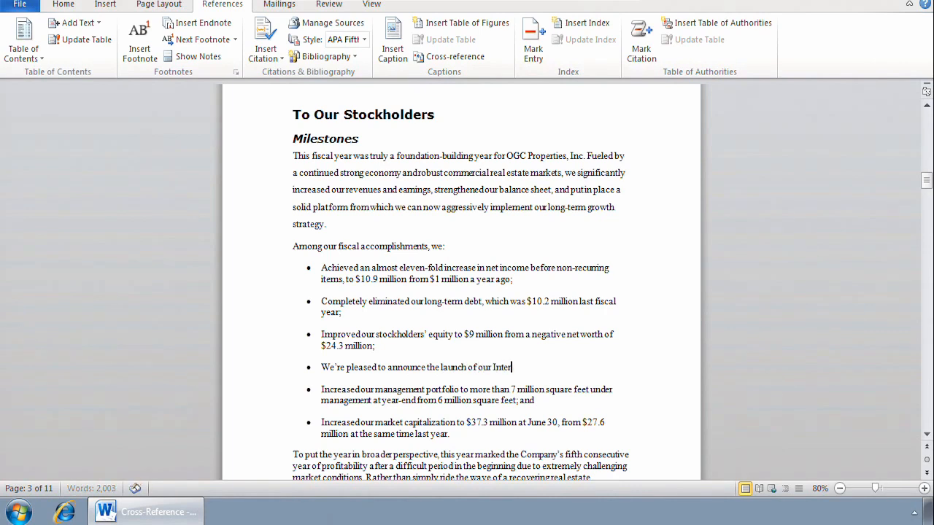
text(net portal, t)
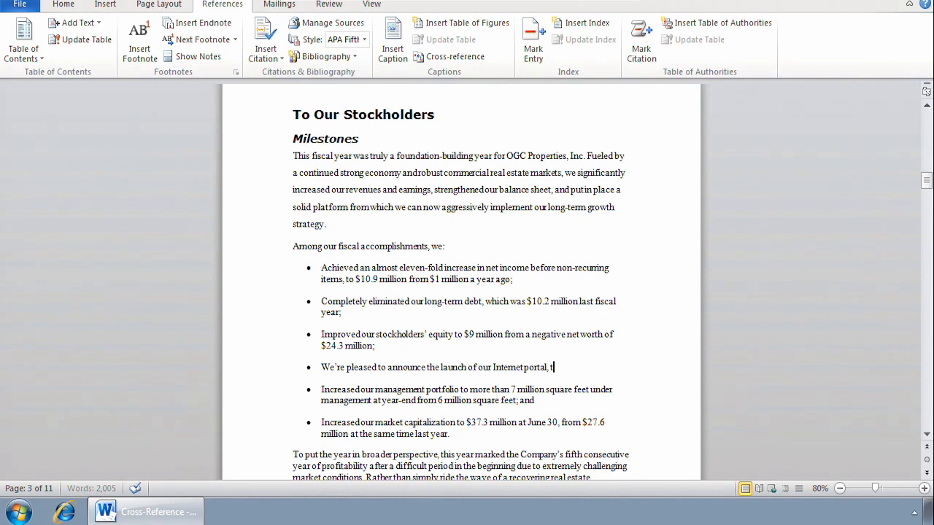
text(eh)
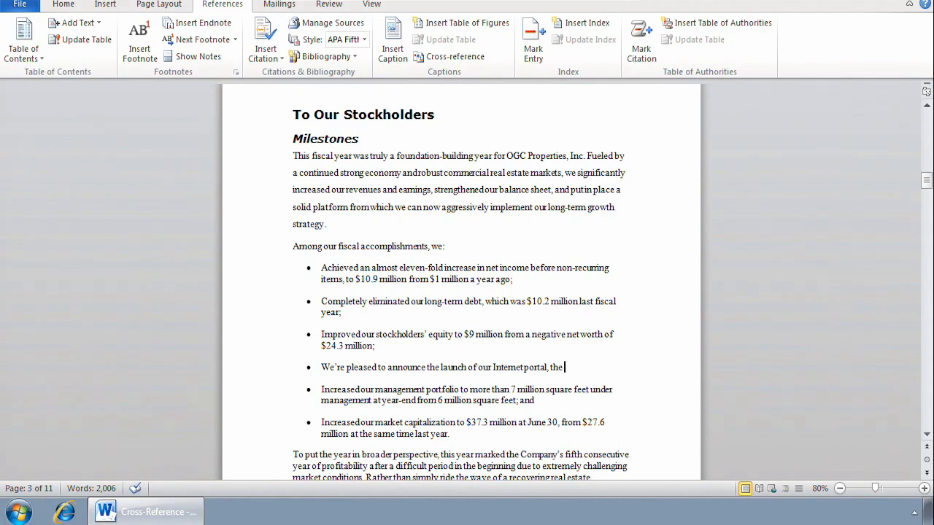
Continue the bullet with "myOGC portal. The MyOGC portal.".
text(myOGC portal.)
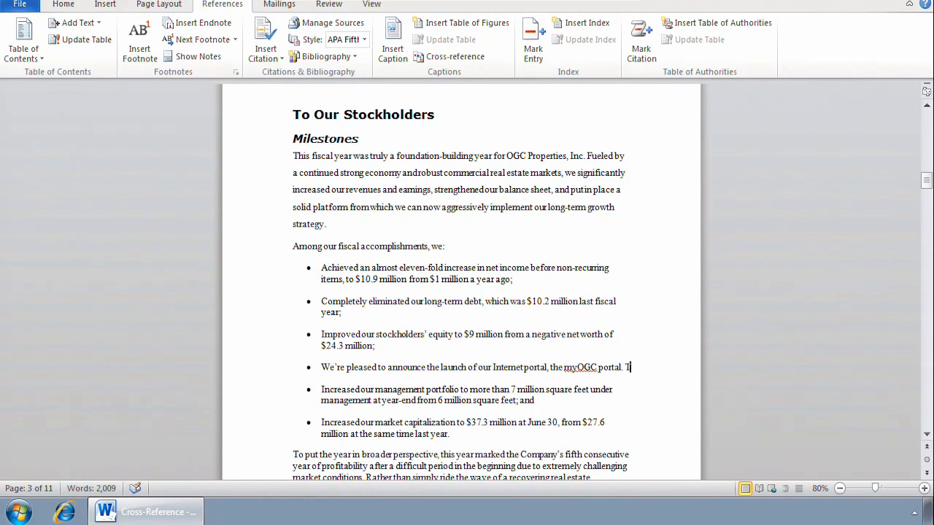
text(The MyOGC)
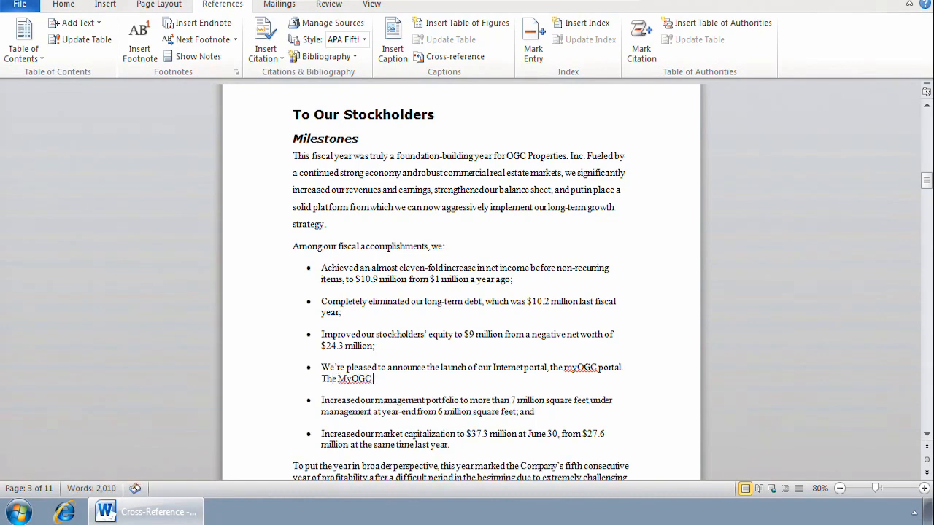
text(portal.)
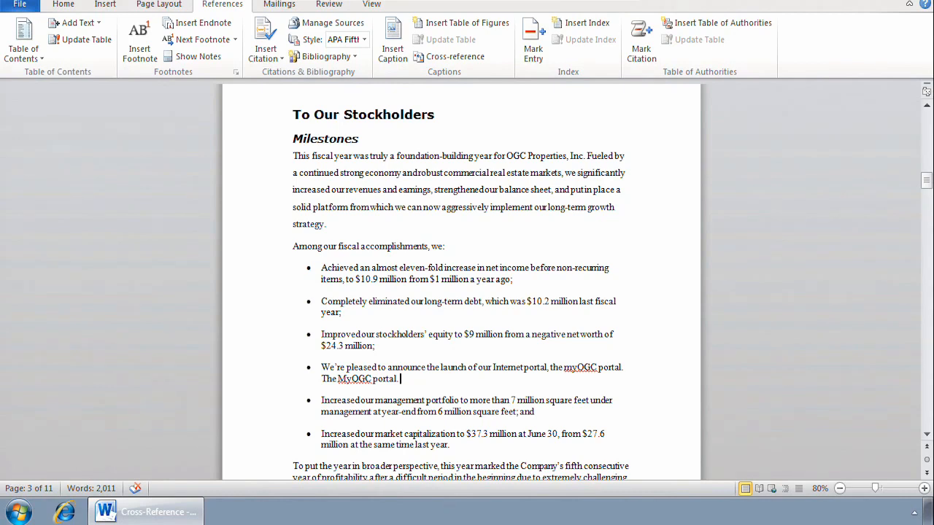
mouse_move(67, 140)
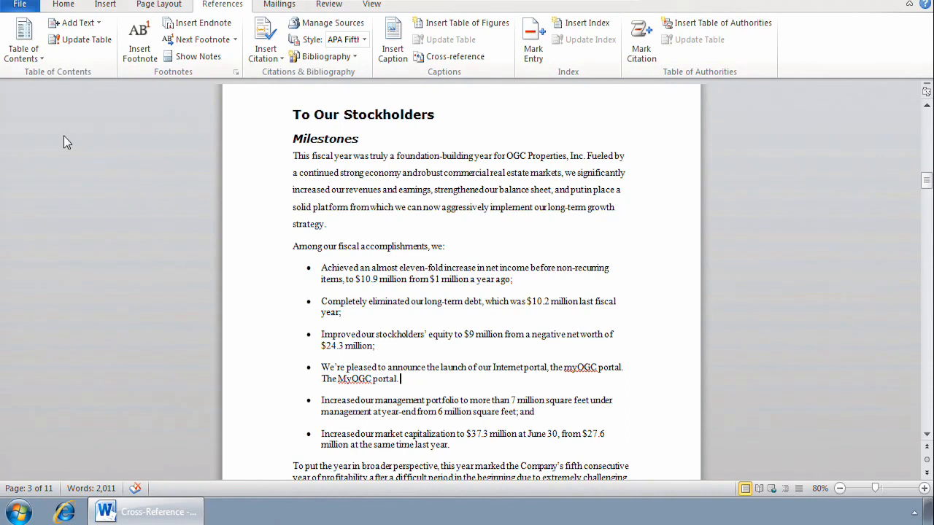
mouse_move(120, 138)
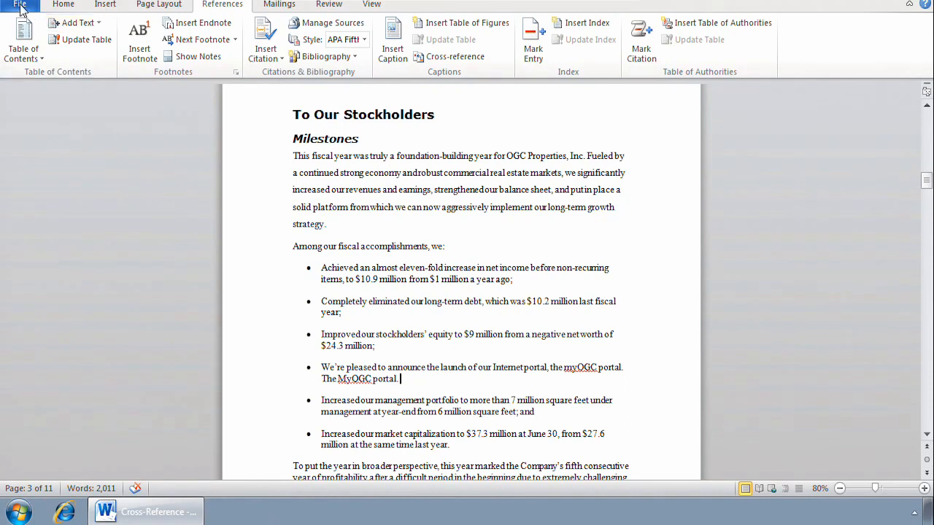
Go from the File view into Word Options and show the Proofing settings.
click(21, 4)
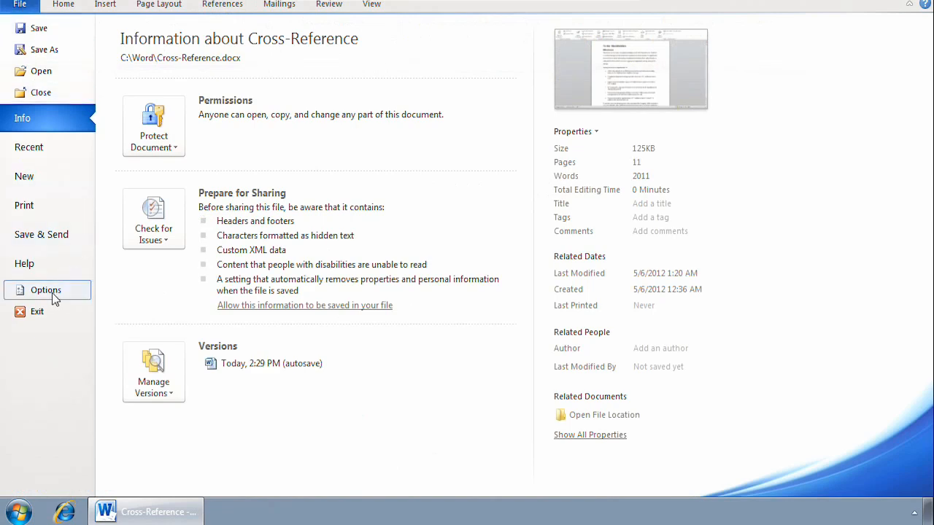
click(45, 289)
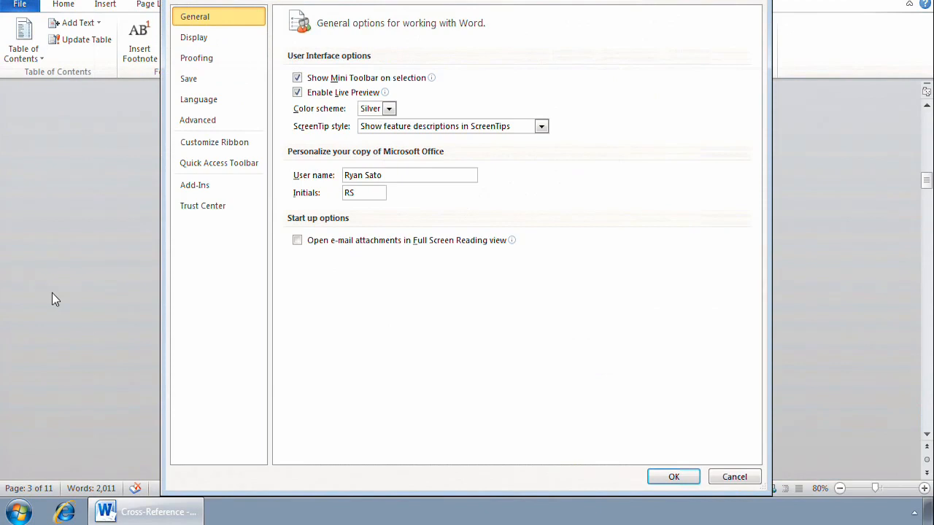
mouse_move(196, 59)
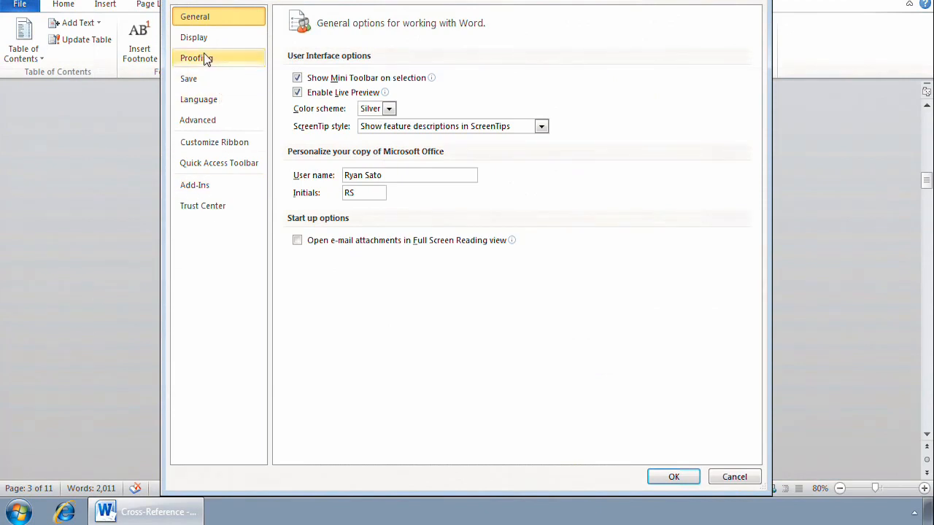
click(195, 58)
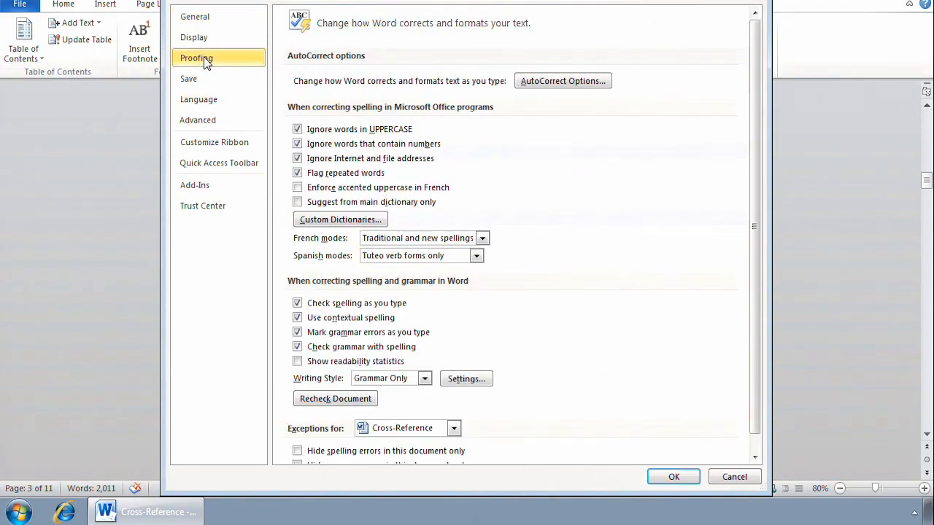
mouse_move(563, 80)
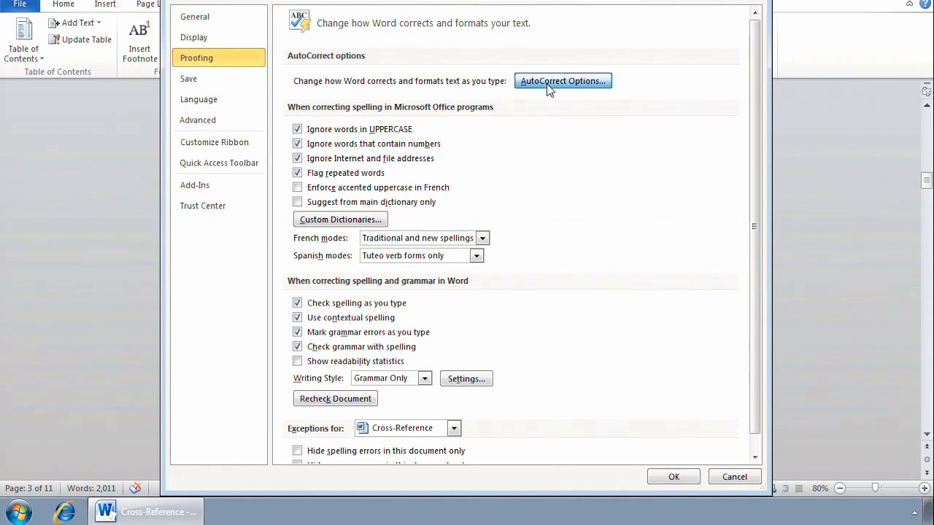
Add an AutoCorrect entry replacing MyOGC with myOGC and close the AutoCorrect dialog.
click(563, 80)
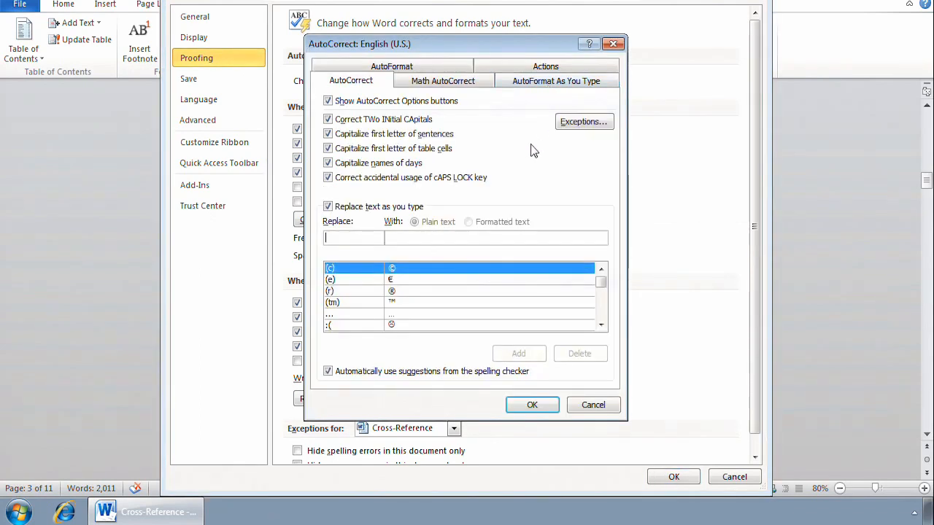
mouse_move(425, 242)
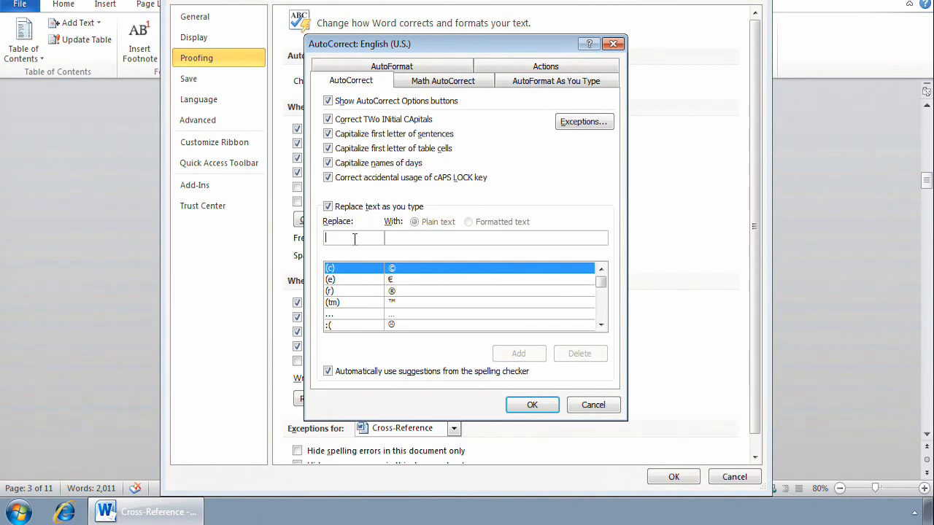
text(M)
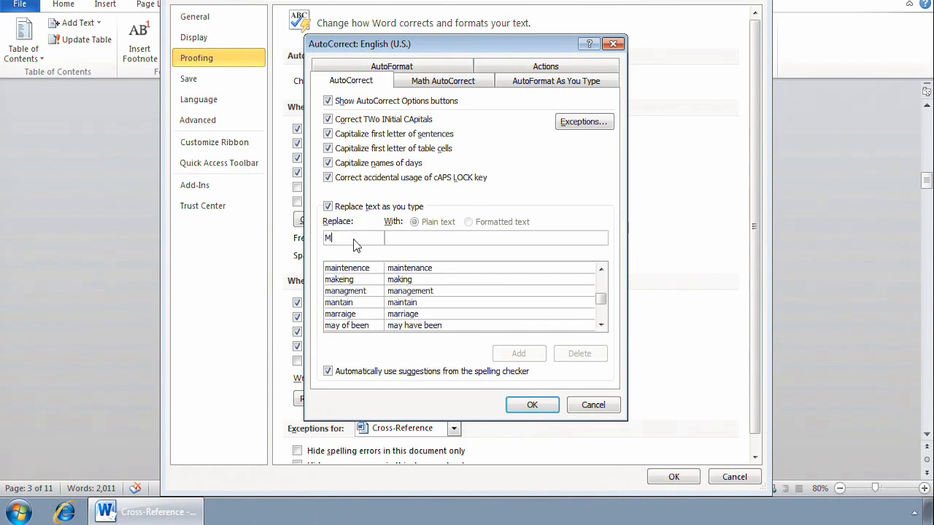
text(yOGC)
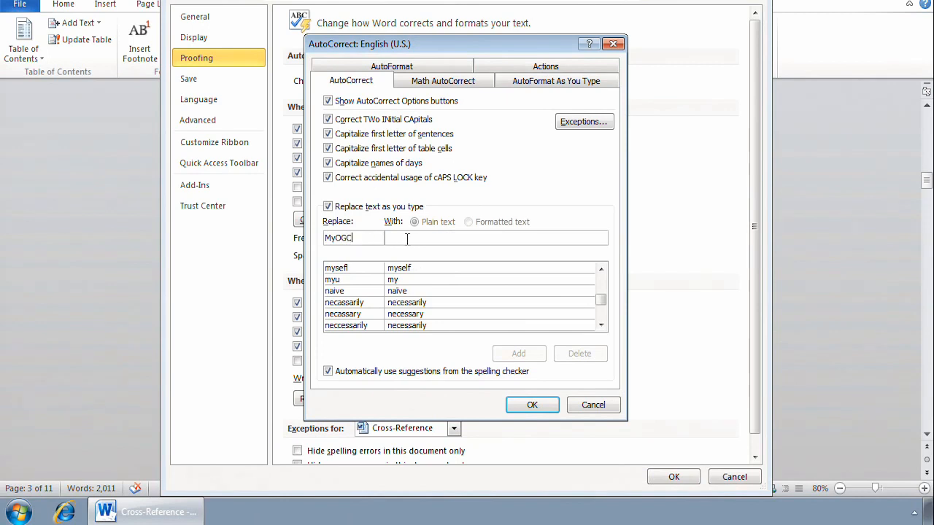
click(496, 238)
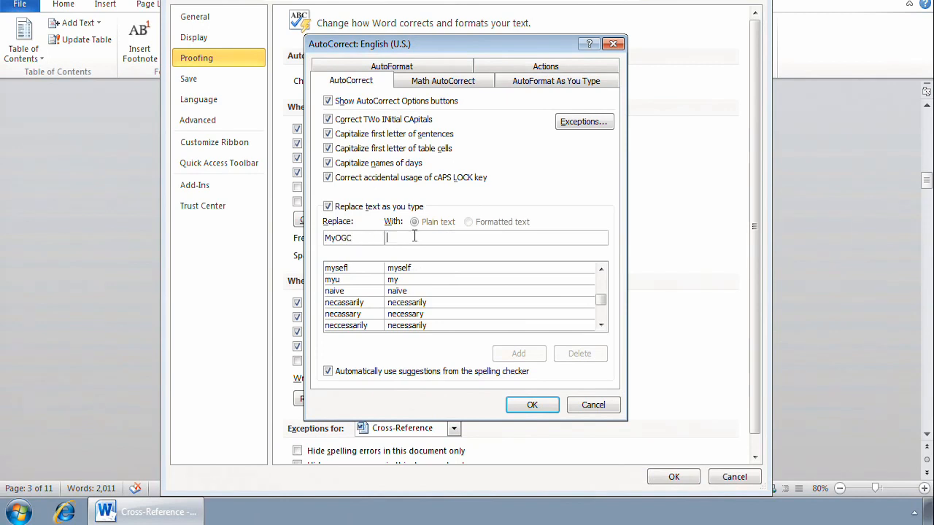
text(my)
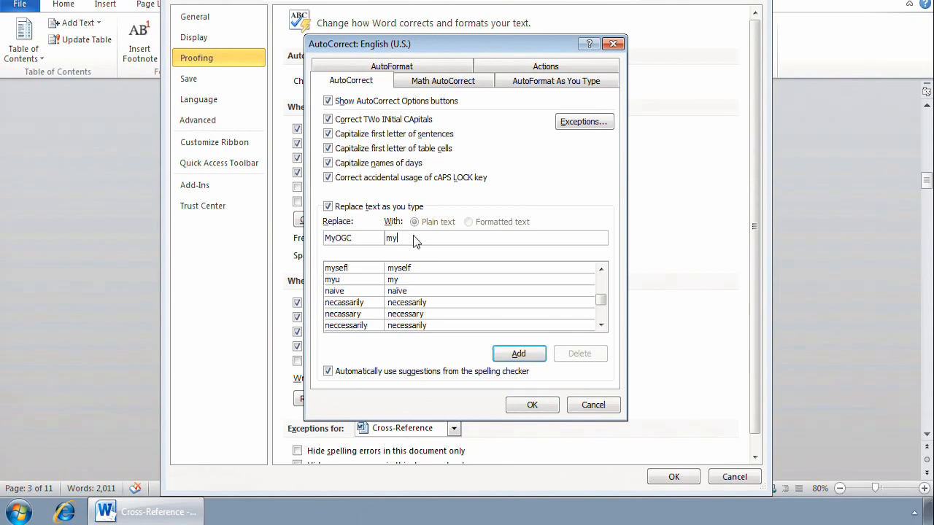
text(OG)
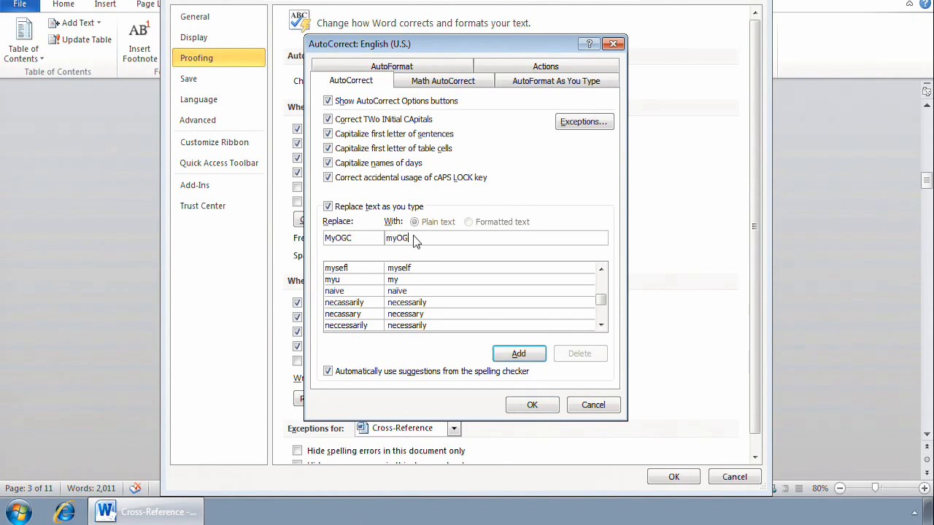
text(C)
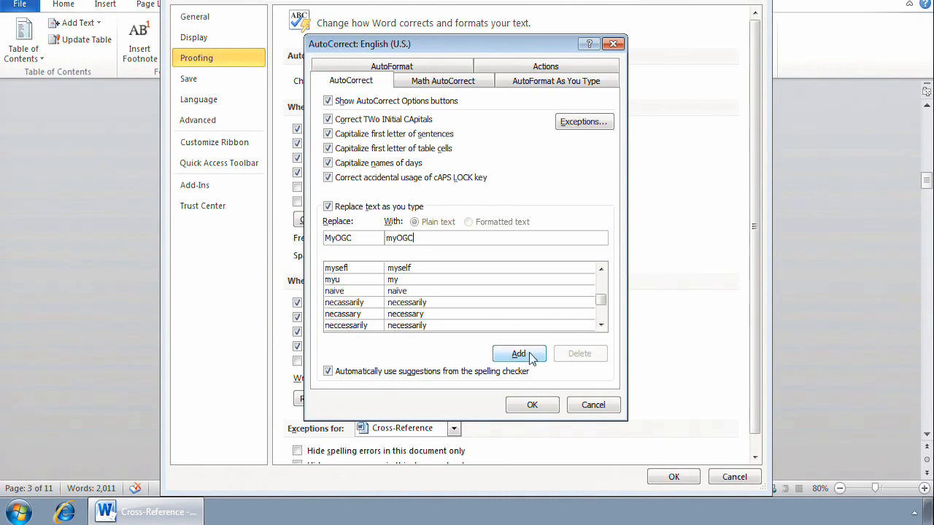
click(519, 353)
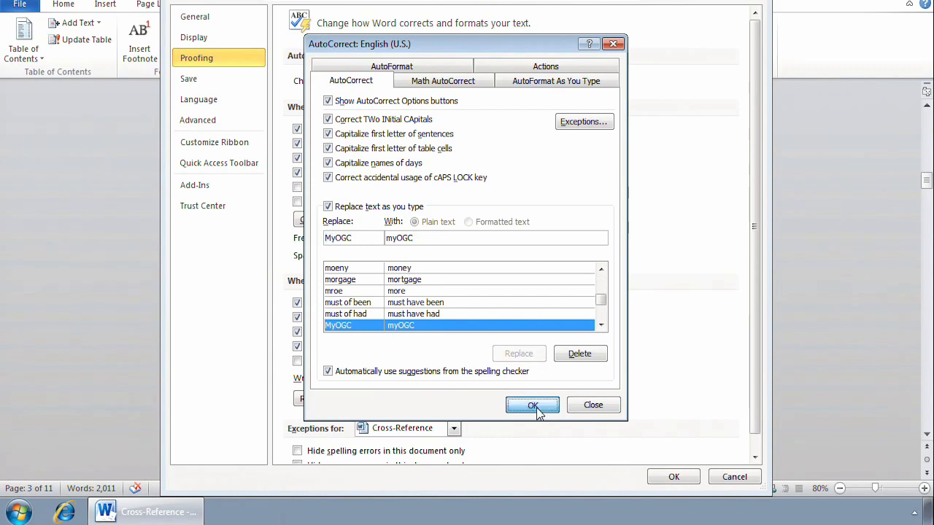
click(532, 405)
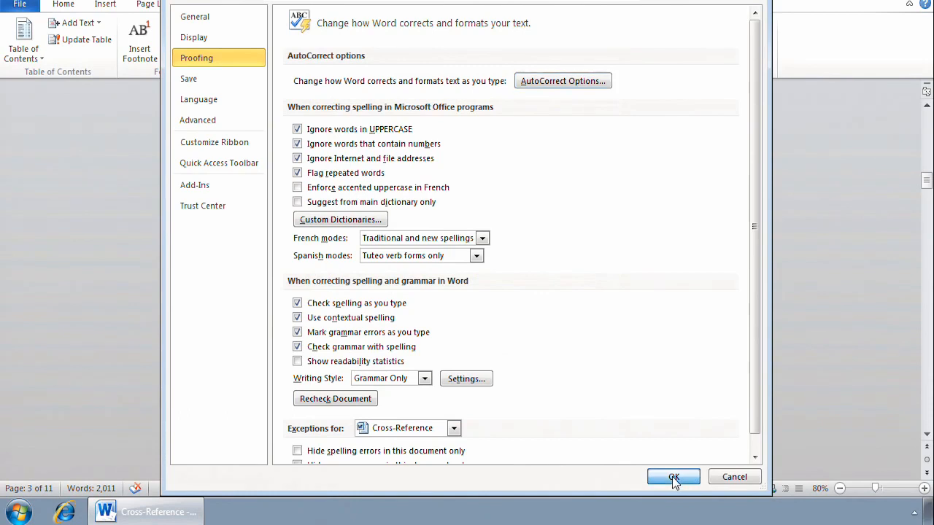
Close Word Options, type "The MyOGC" in the empty bullet so it autocorrects to myOGC, and select MyOGC in the previous bullet.
click(672, 475)
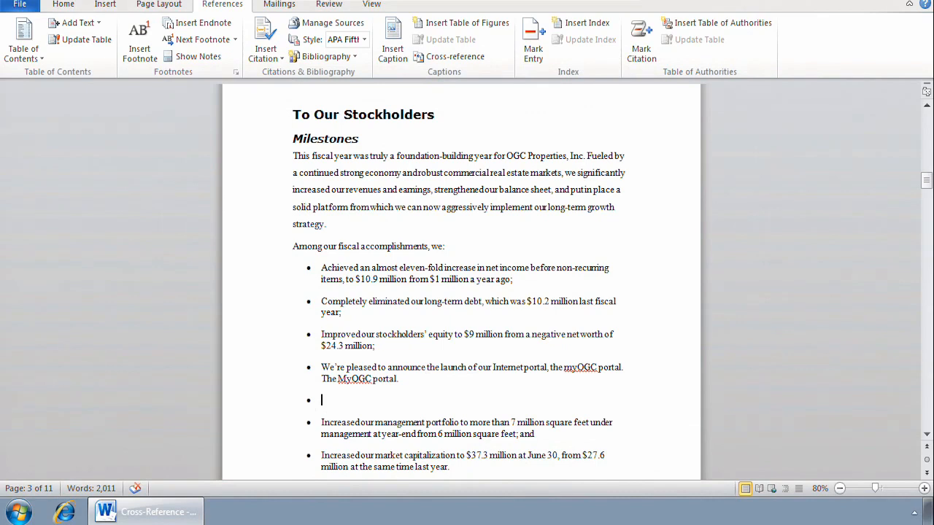
text(The M)
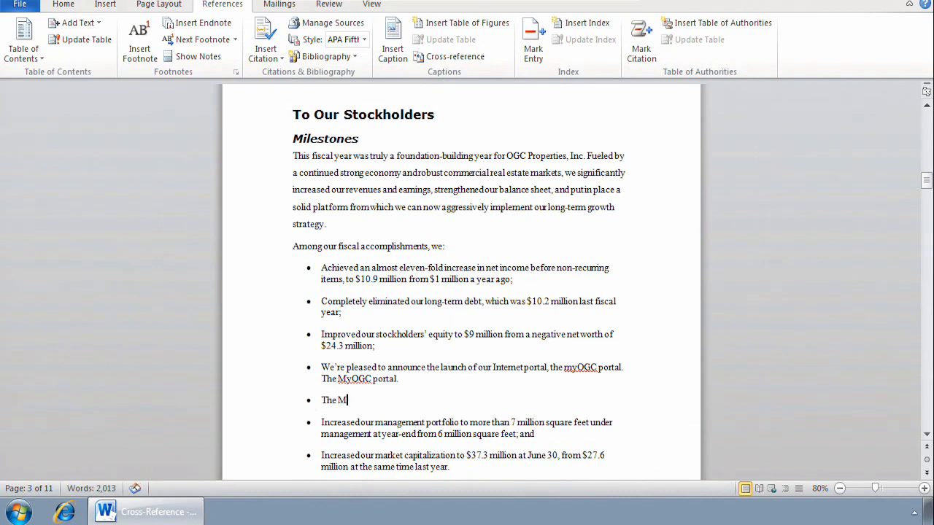
text(yOGC)
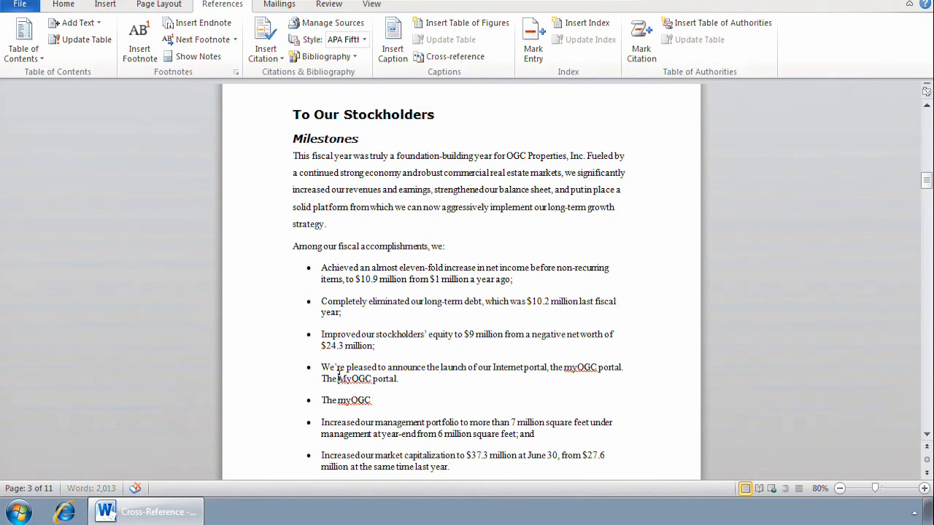
double_click(353, 379)
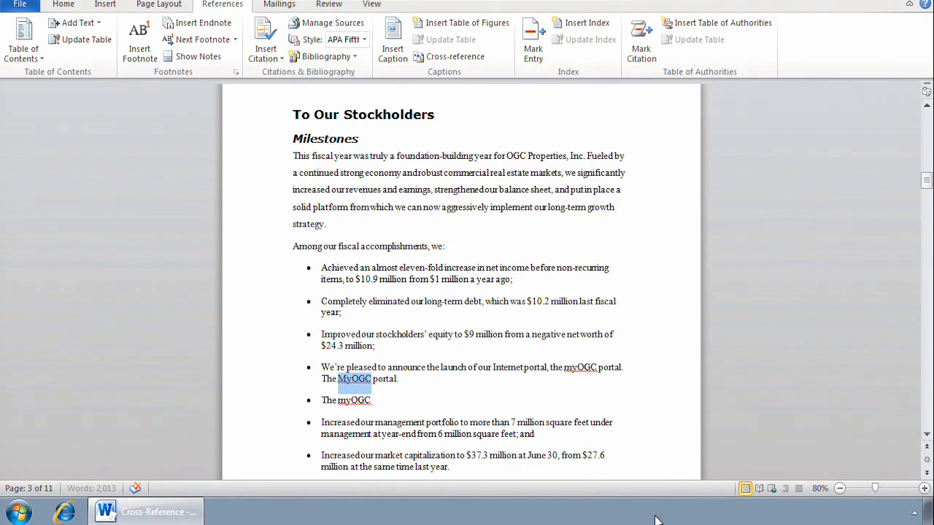